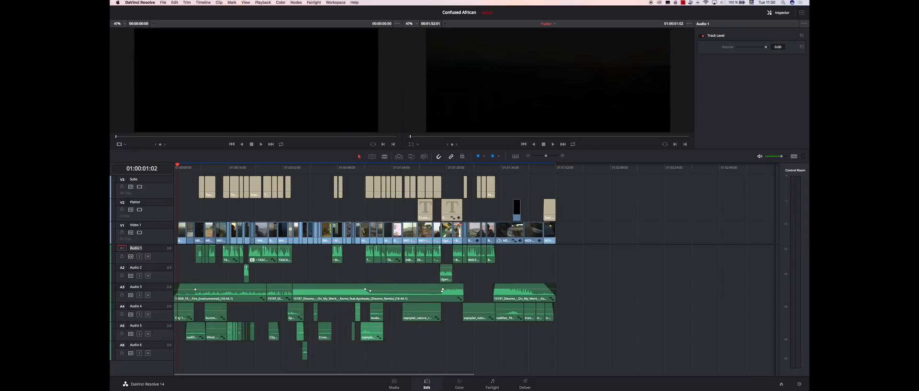
{"action": "mouse_move", "coordinate": [353, 275]}
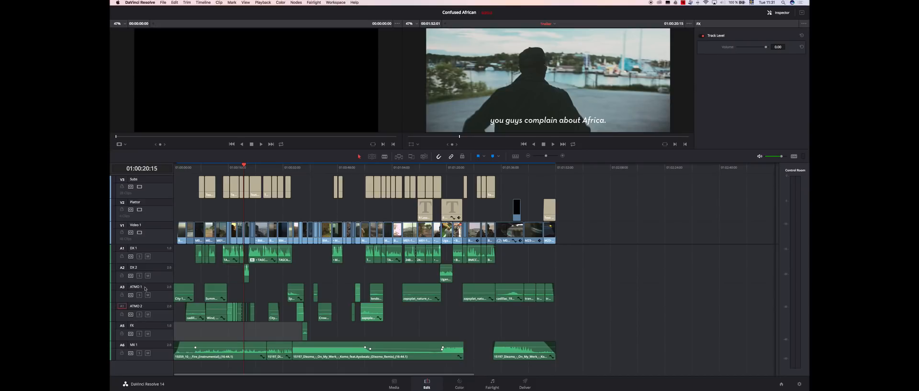
- Select the ATMO 1 track header and then a lower track header
{"action": "left_click", "coordinate": [145, 288]}
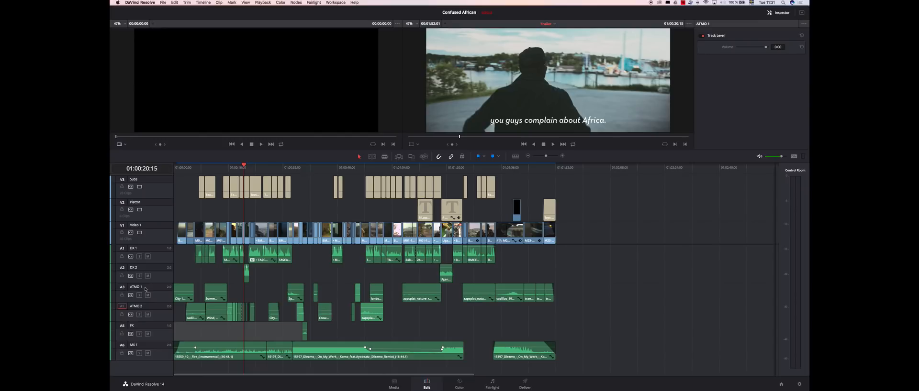
{"action": "left_click", "coordinate": [133, 327]}
{"action": "type", "text": " 1"}
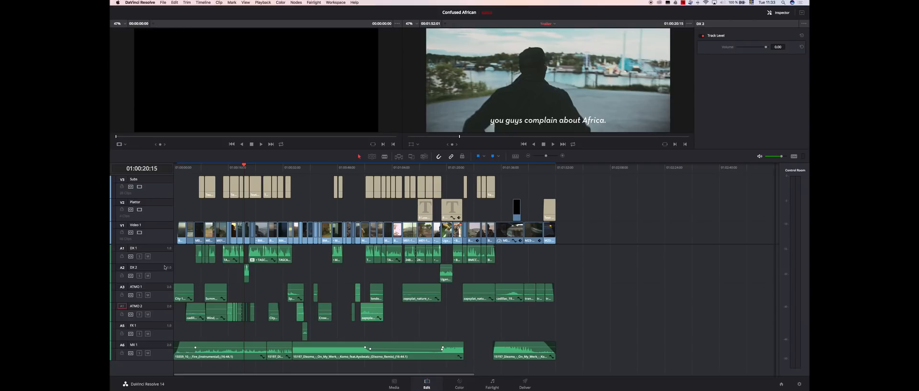
{"action": "mouse_move", "coordinate": [208, 269]}
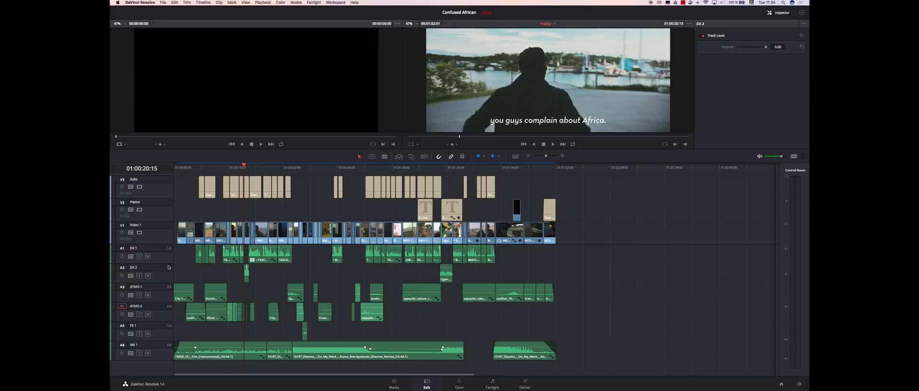
{"action": "mouse_move", "coordinate": [158, 261]}
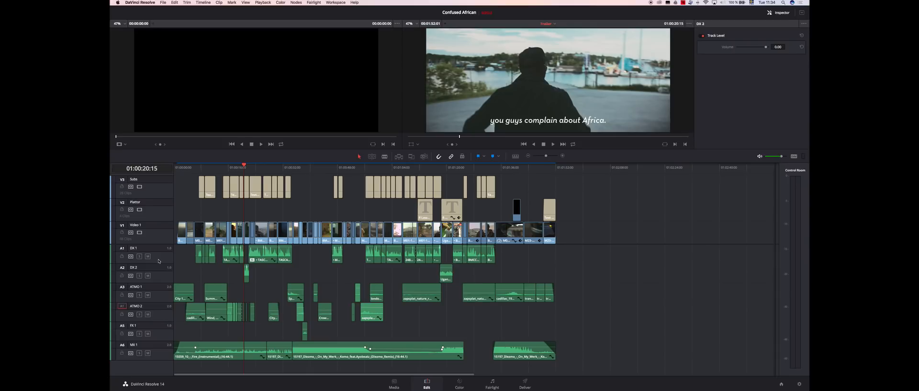
- From DX 2's track menu, add several new audio tracks at once
{"action": "right_click", "coordinate": [158, 275]}
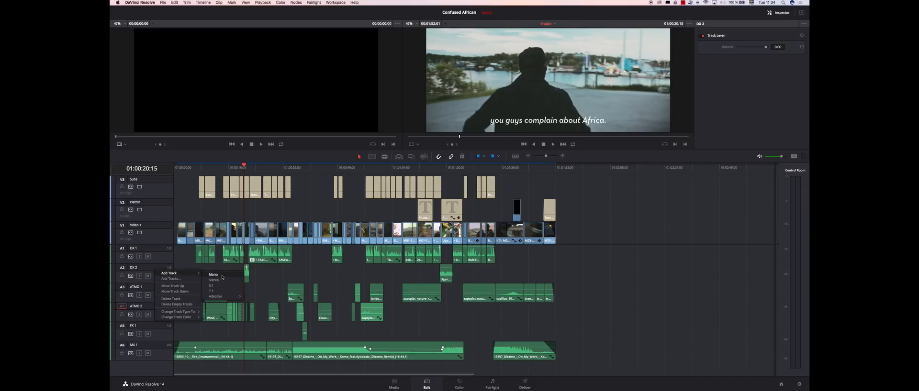
{"action": "left_click", "coordinate": [171, 278]}
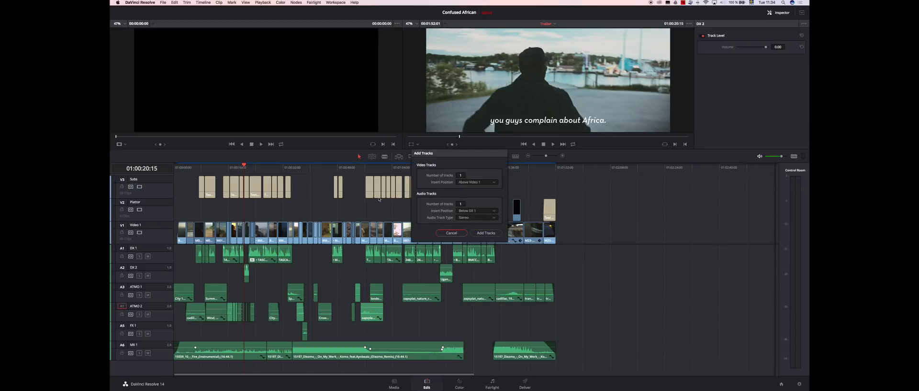
{"action": "left_click", "coordinate": [486, 233]}
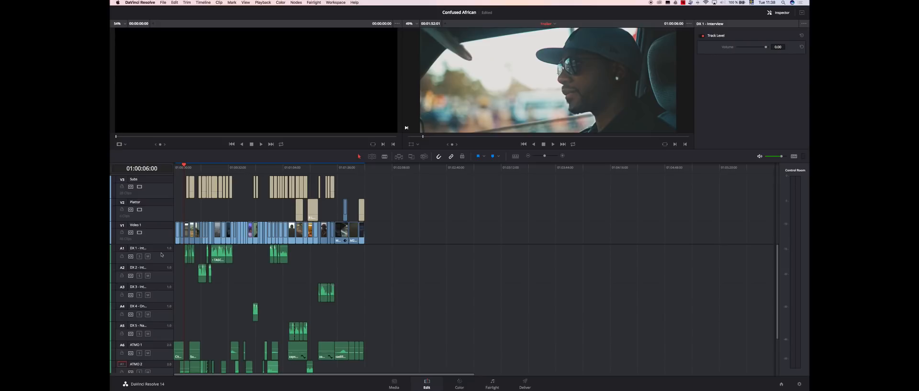
{"action": "mouse_move", "coordinate": [157, 256]}
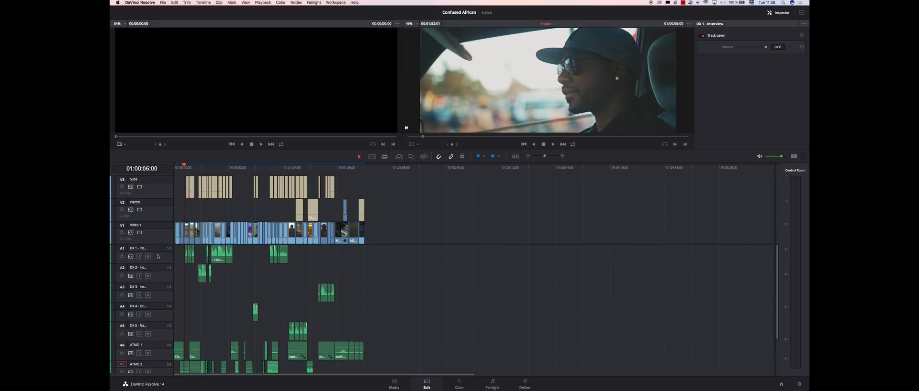
{"action": "mouse_move", "coordinate": [314, 276]}
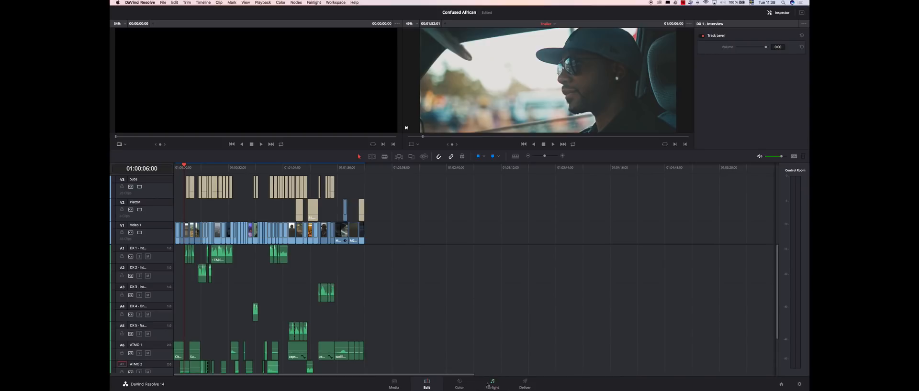
- Switch to the Fairlight page and open the Fairlight menu
{"action": "left_click", "coordinate": [492, 383]}
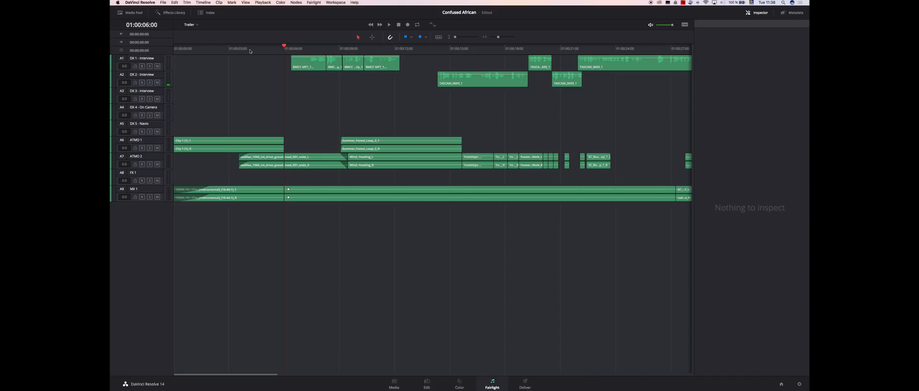
{"action": "left_click", "coordinate": [314, 2]}
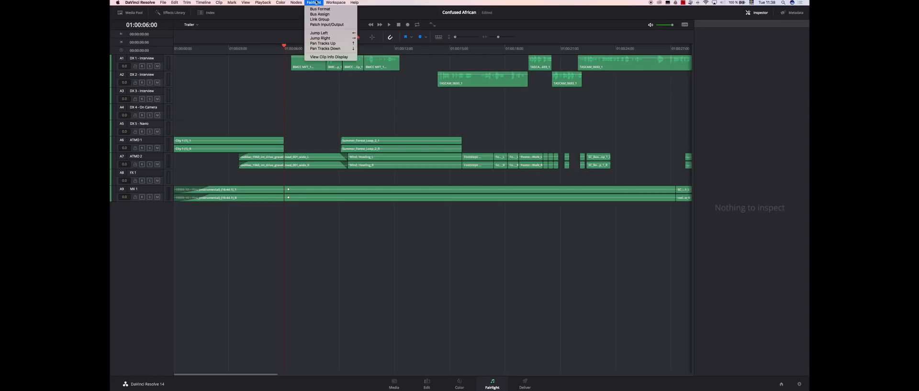
{"action": "mouse_move", "coordinate": [320, 10]}
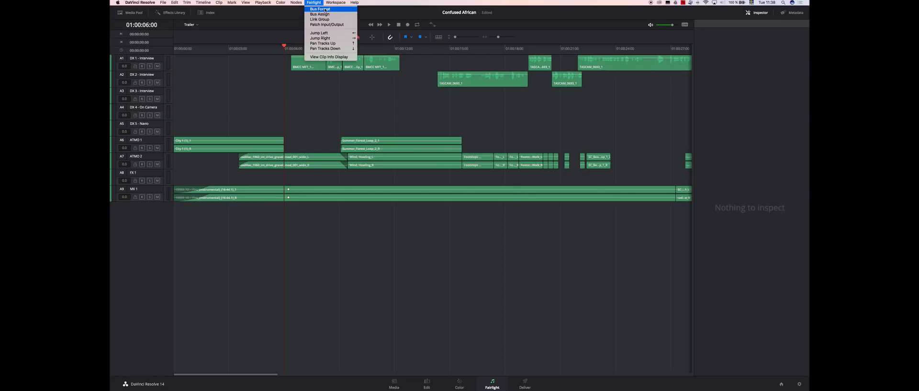
- In Bus Format, add a submix bus and make the ATMO and MX buses stereo
{"action": "left_click", "coordinate": [323, 10]}
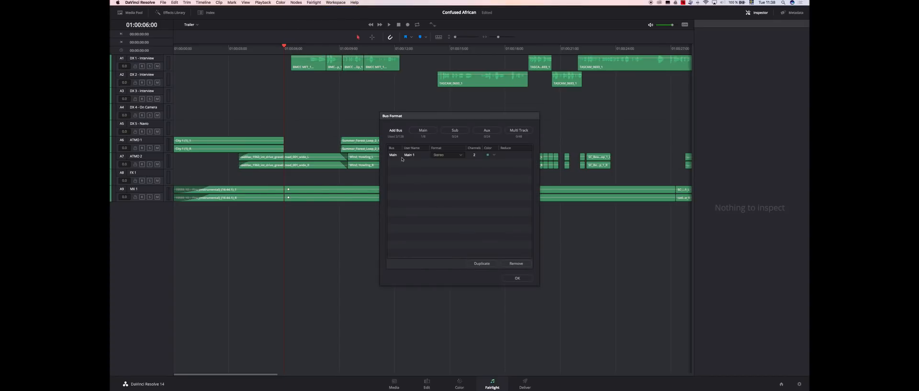
{"action": "left_click", "coordinate": [455, 130]}
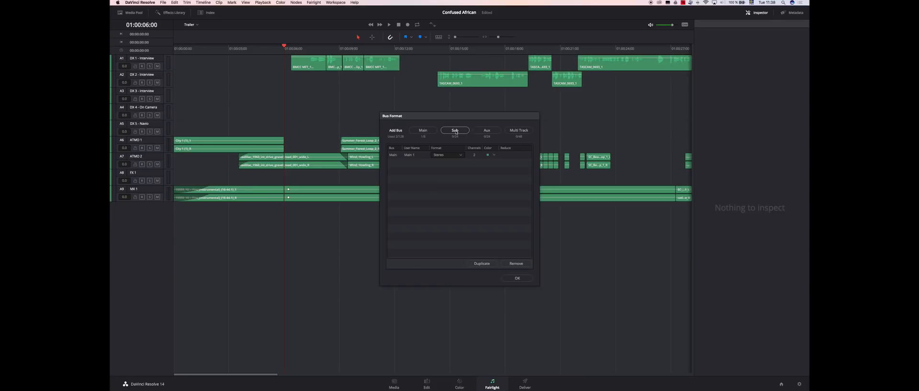
{"action": "left_click", "coordinate": [396, 130]}
{"action": "type", "text": "MX"}
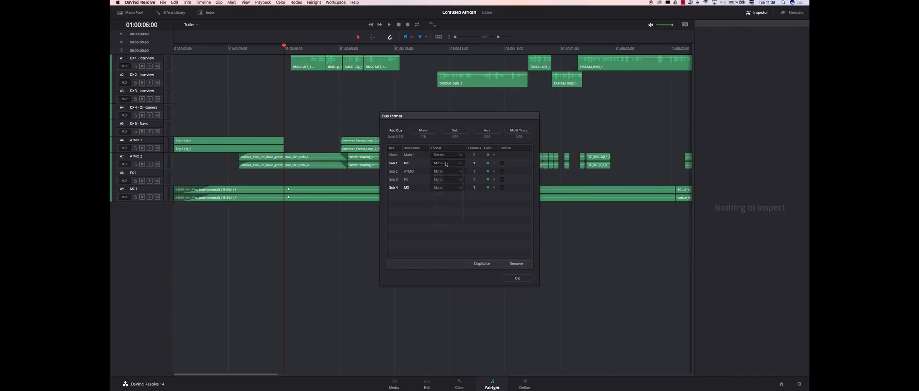
{"action": "left_click", "coordinate": [447, 171]}
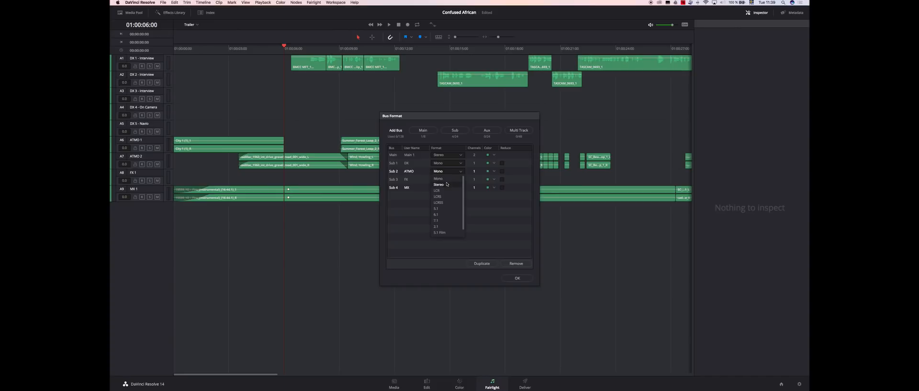
{"action": "left_click", "coordinate": [438, 184]}
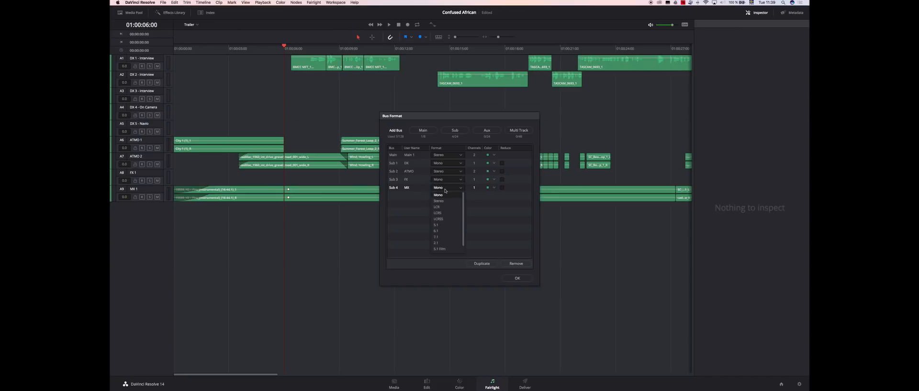
{"action": "left_click", "coordinate": [439, 201]}
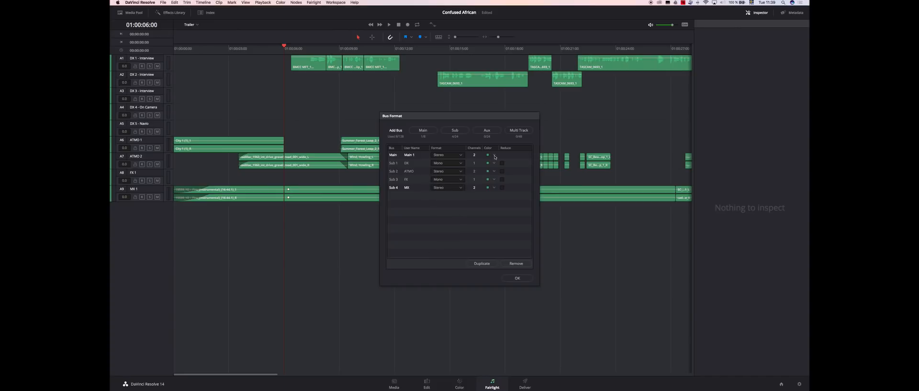
- Colour the DX bus orange and the FX bus pink
{"action": "left_click", "coordinate": [494, 164]}
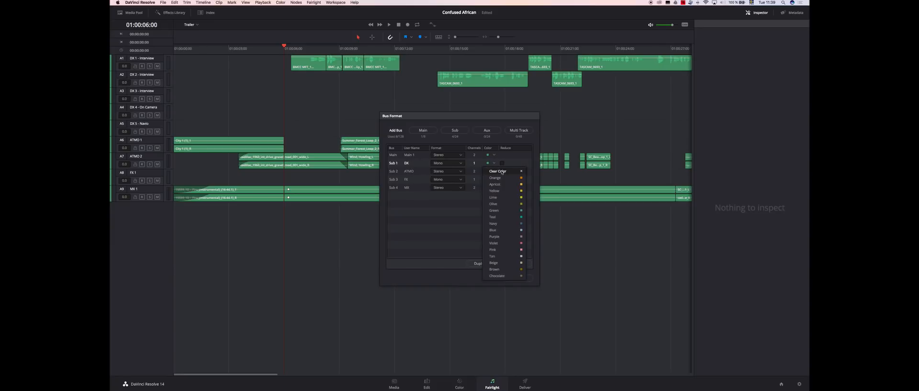
{"action": "mouse_move", "coordinate": [502, 178]}
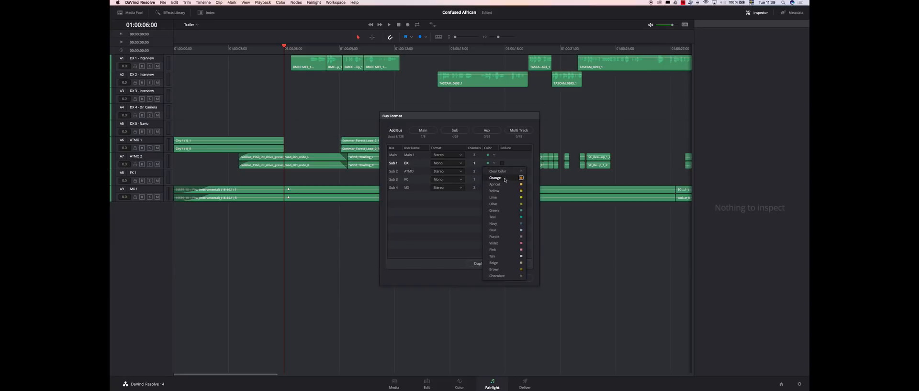
{"action": "left_click", "coordinate": [494, 178]}
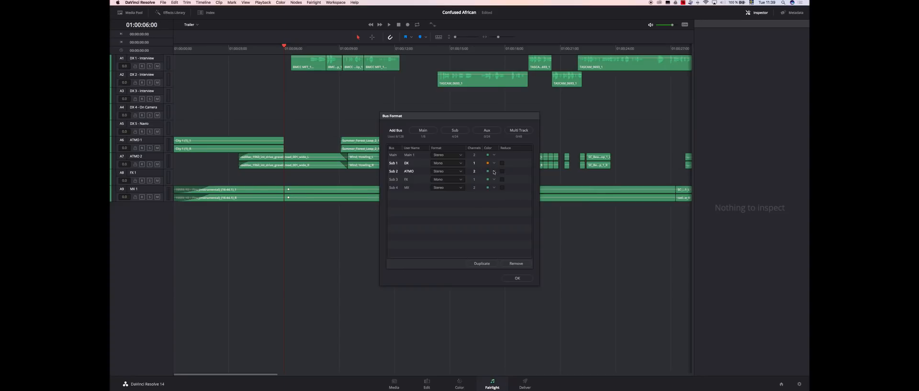
{"action": "left_click", "coordinate": [494, 171]}
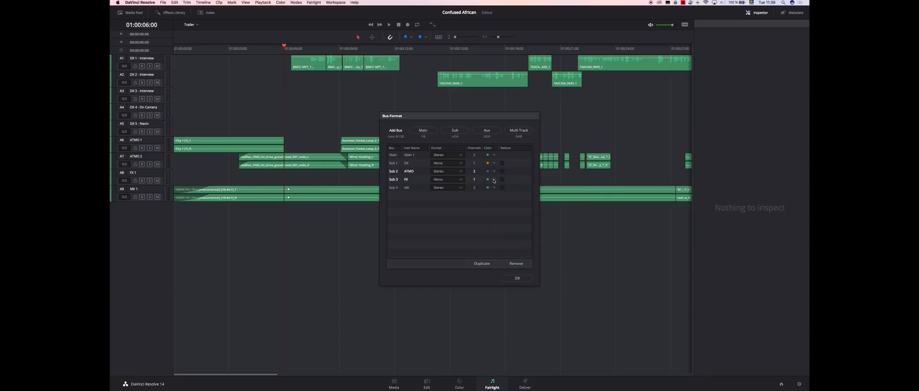
{"action": "left_click", "coordinate": [493, 179]}
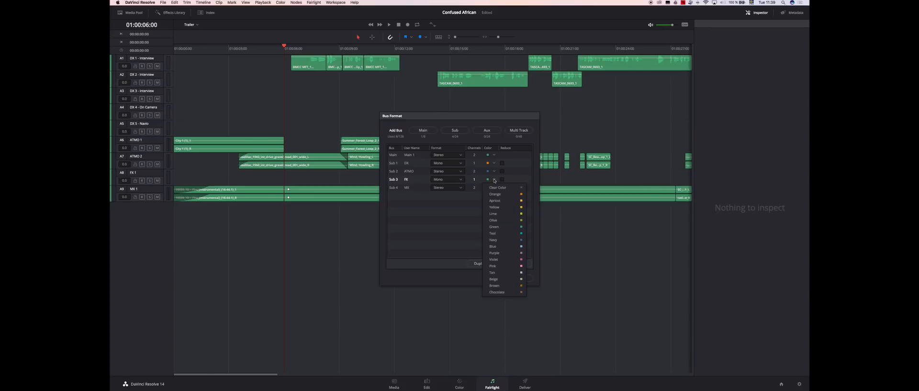
{"action": "mouse_move", "coordinate": [499, 188]}
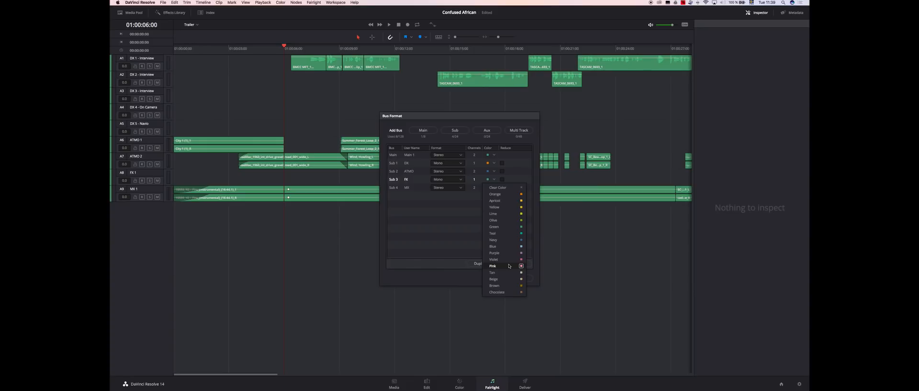
{"action": "left_click", "coordinate": [508, 266]}
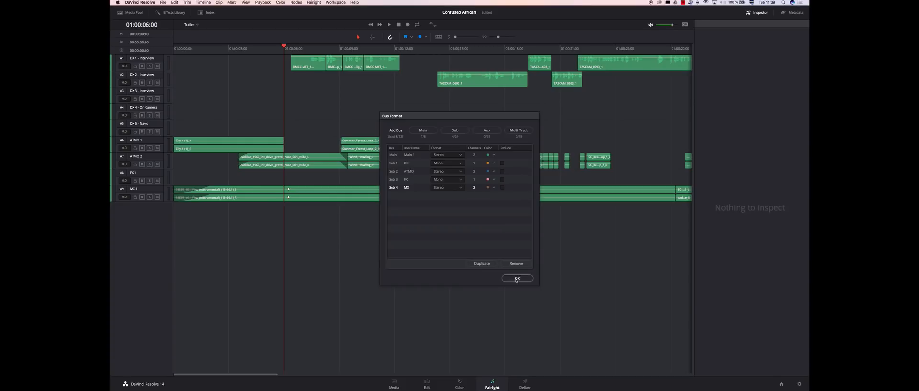
- Confirm the bus setup, then colour the DX interview tracks orange
{"action": "left_click", "coordinate": [517, 278]}
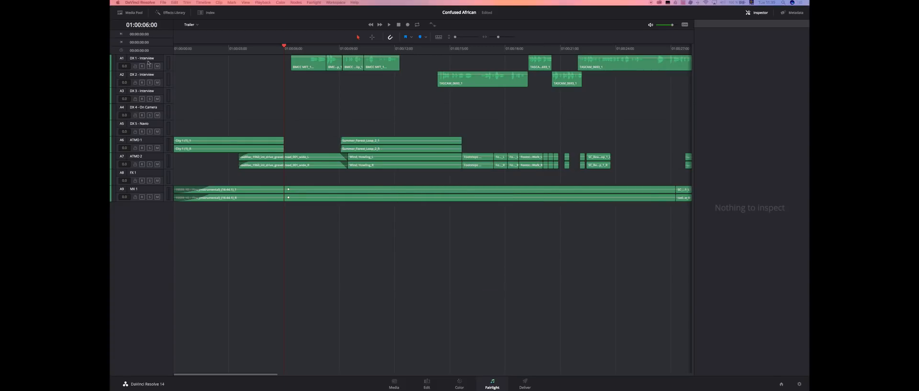
{"action": "right_click", "coordinate": [141, 58]}
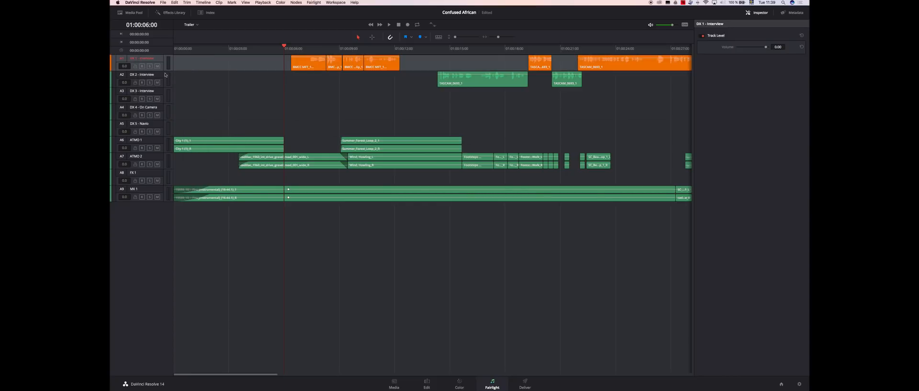
{"action": "right_click", "coordinate": [138, 75]}
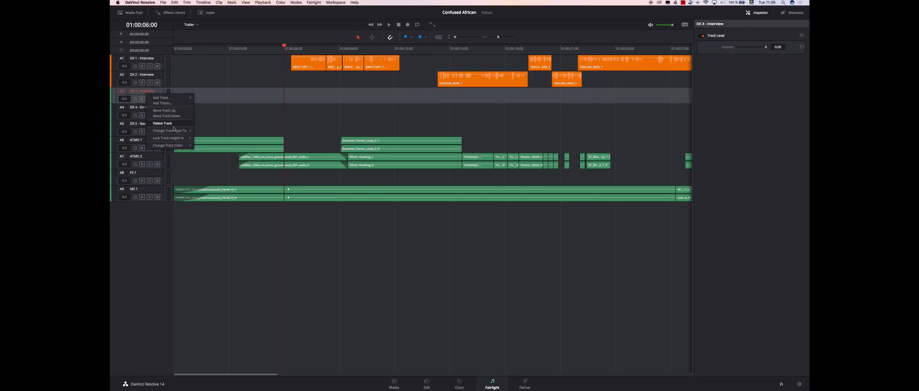
{"action": "left_click", "coordinate": [162, 123]}
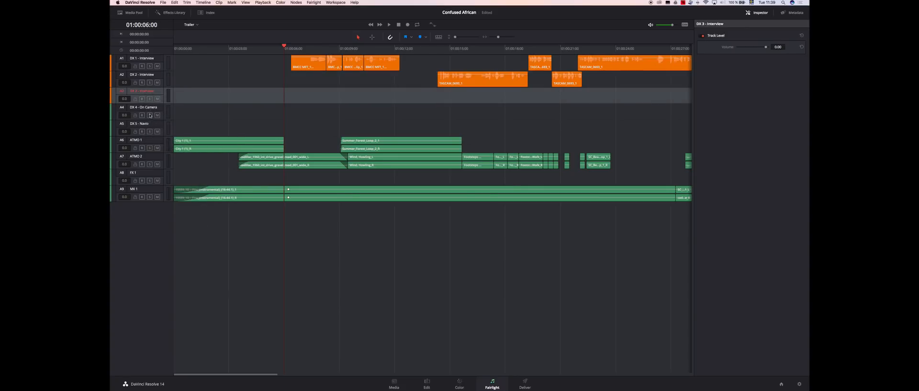
{"action": "right_click", "coordinate": [144, 107]}
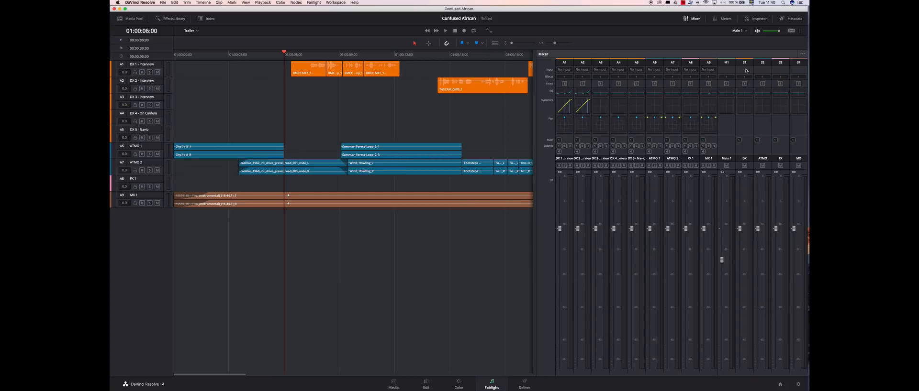
{"action": "mouse_move", "coordinate": [569, 152]}
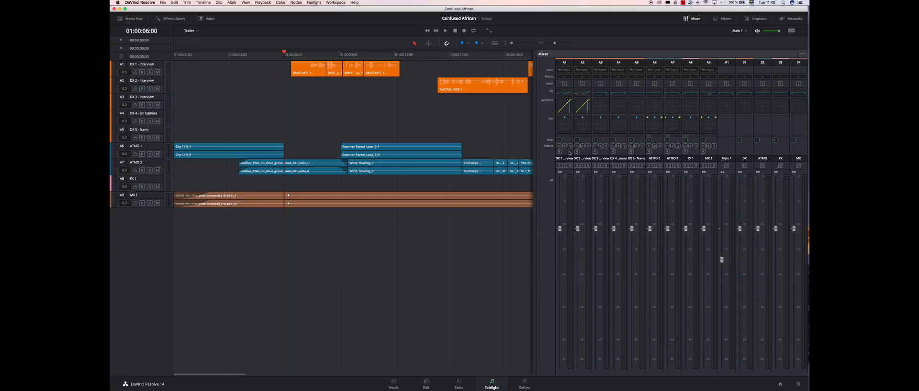
{"action": "mouse_move", "coordinate": [728, 152]}
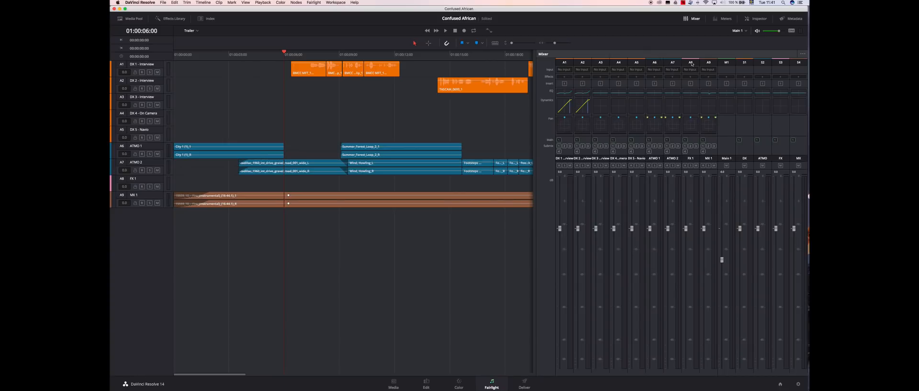
{"action": "mouse_move", "coordinate": [716, 63]}
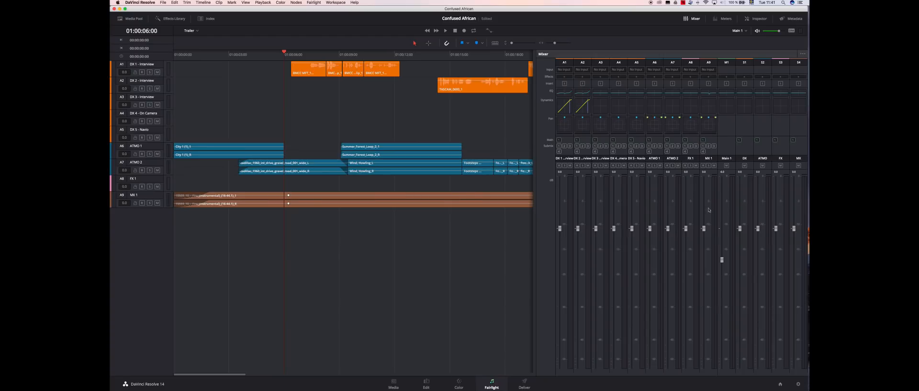
{"action": "mouse_move", "coordinate": [703, 155]}
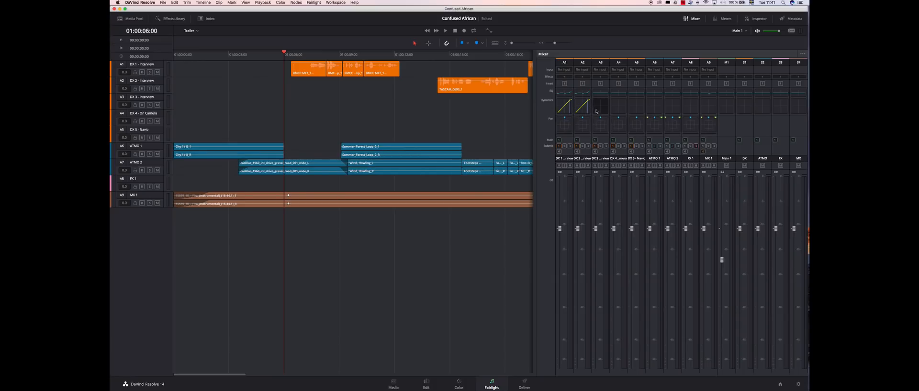
{"action": "mouse_move", "coordinate": [808, 58]}
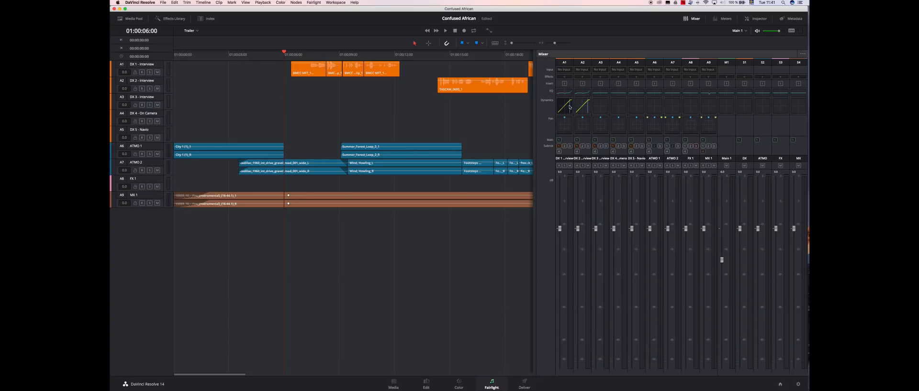
- Open and close the DX 1 - Interview dynamics settings in the mixer
{"action": "left_click", "coordinate": [564, 103]}
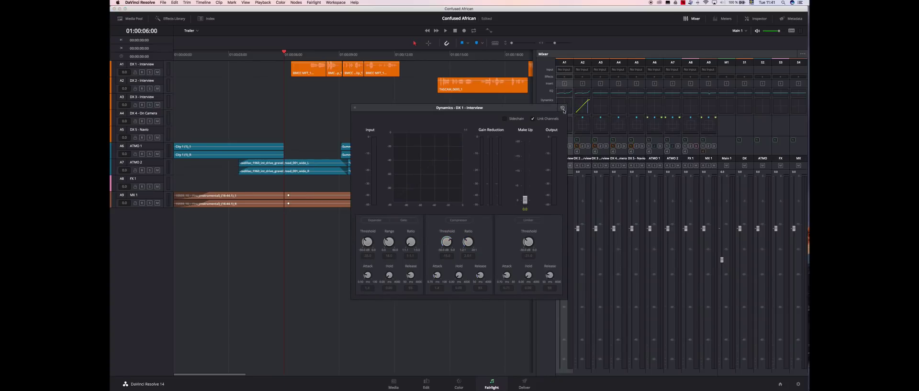
{"action": "left_click", "coordinate": [355, 108]}
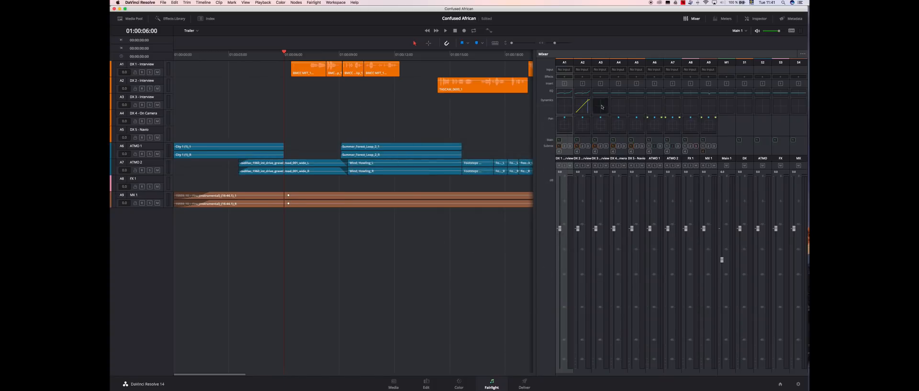
{"action": "left_click", "coordinate": [582, 102]}
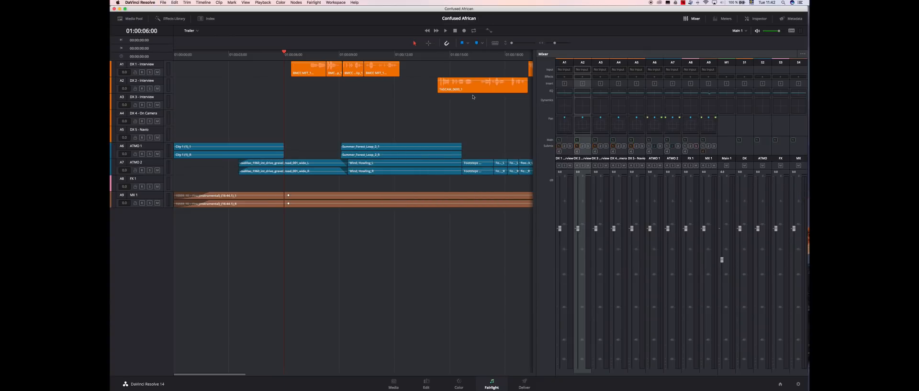
{"action": "mouse_move", "coordinate": [757, 133]}
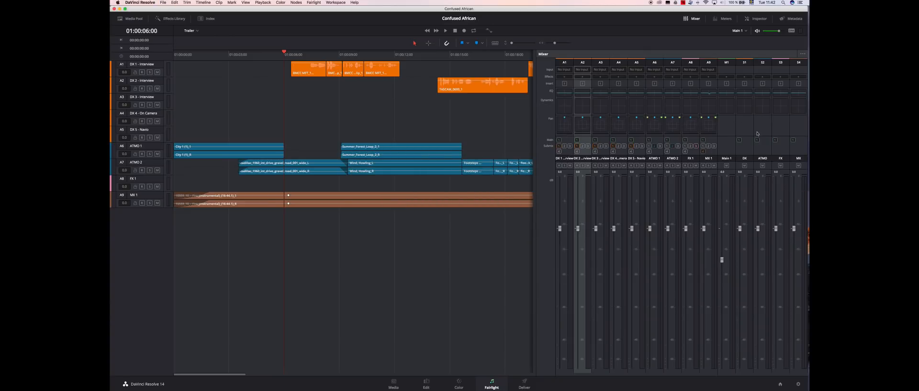
{"action": "mouse_move", "coordinate": [746, 72]}
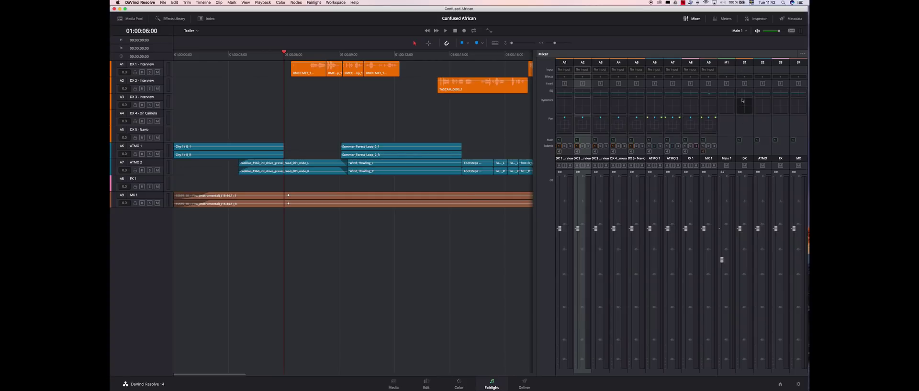
{"action": "mouse_move", "coordinate": [746, 111]}
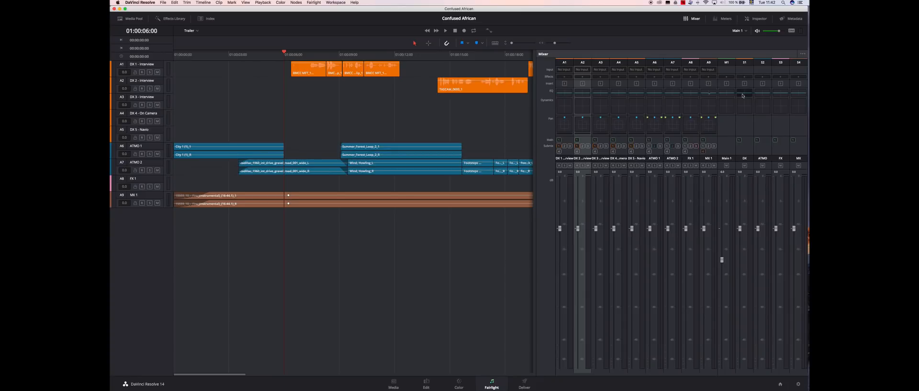
{"action": "mouse_move", "coordinate": [748, 102]}
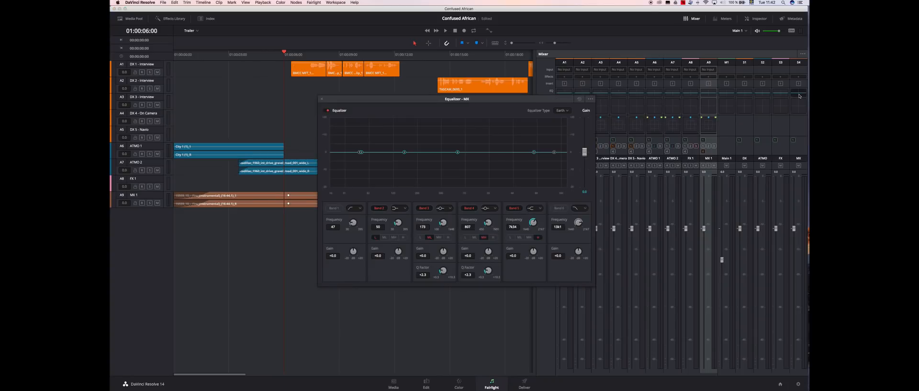
{"action": "mouse_move", "coordinate": [496, 167]}
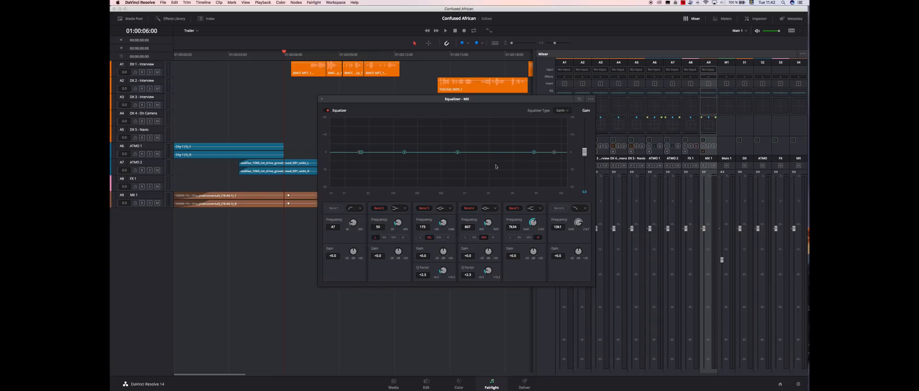
{"action": "mouse_move", "coordinate": [802, 75]}
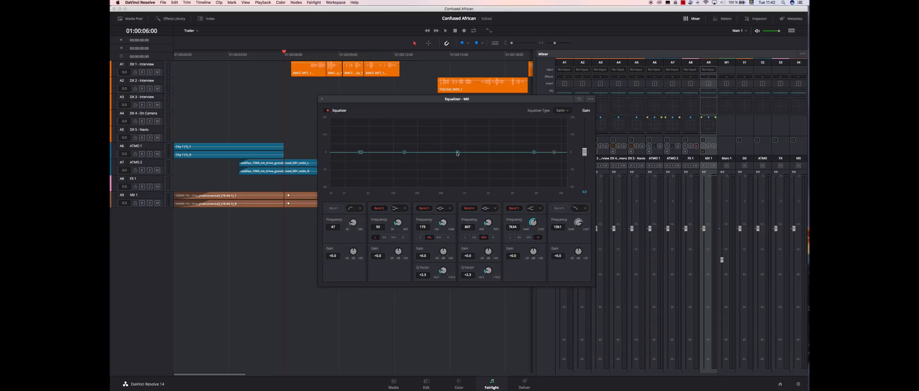
- Cut MX band 4 by about 5 dB and tune its Q width for dialogue
{"action": "left_click_drag", "start_coordinate": [456, 153], "coordinate": [465, 163]}
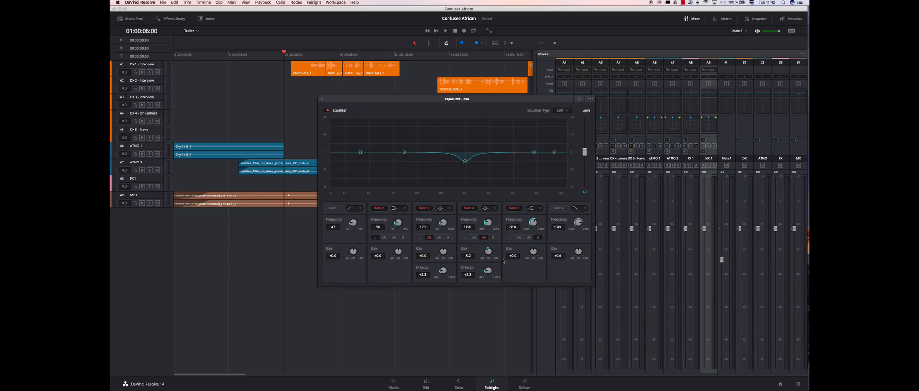
{"action": "left_click_drag", "start_coordinate": [488, 272], "coordinate": [490, 268]}
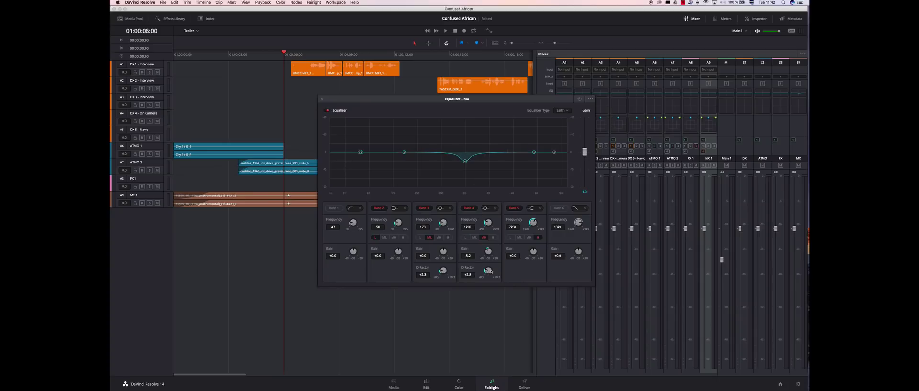
{"action": "left_click_drag", "start_coordinate": [488, 270], "coordinate": [488, 264]}
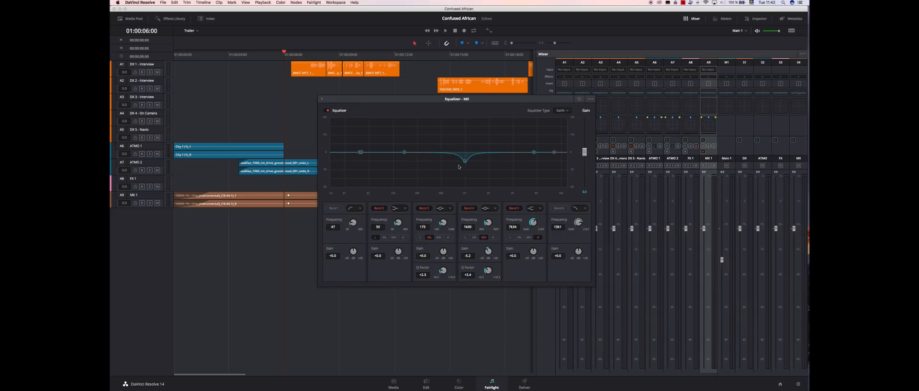
{"action": "left_click_drag", "start_coordinate": [486, 271], "coordinate": [488, 269]}
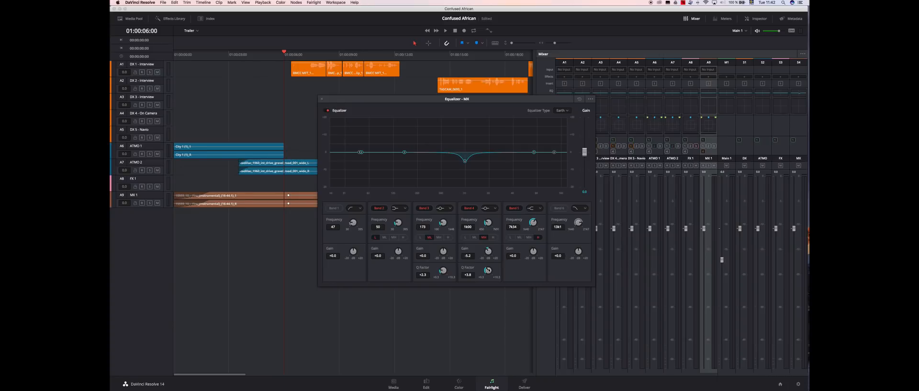
{"action": "mouse_move", "coordinate": [643, 192]}
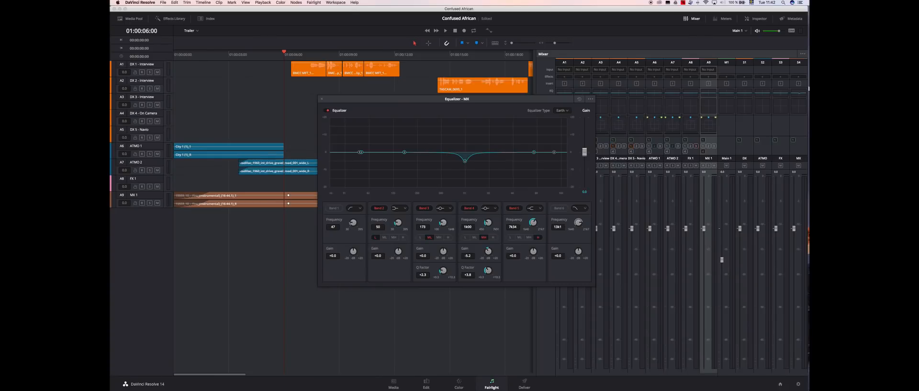
{"action": "mouse_move", "coordinate": [312, 103]}
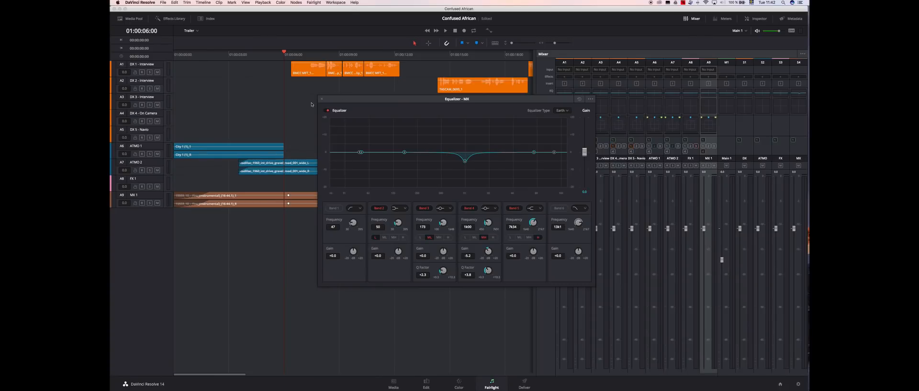
{"action": "left_click", "coordinate": [321, 99]}
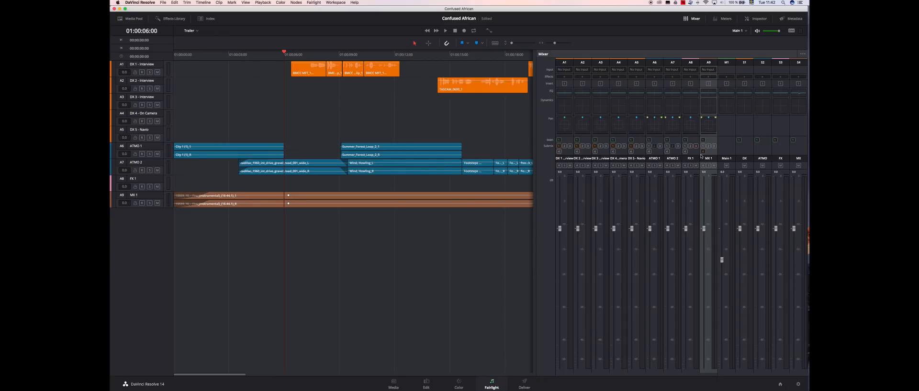
{"action": "mouse_move", "coordinate": [704, 154]}
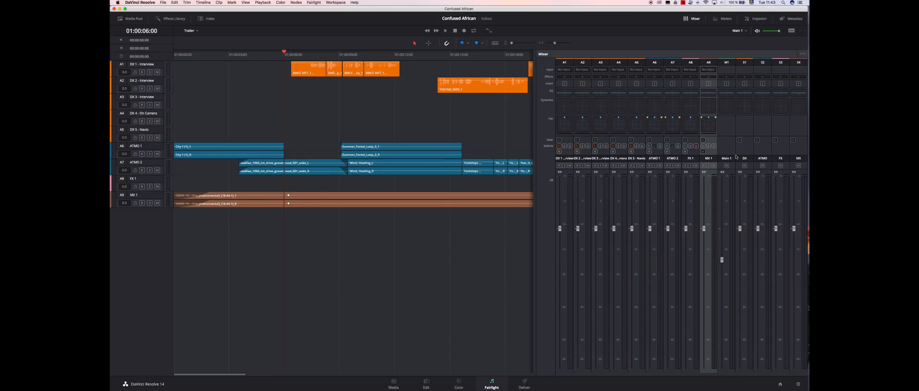
{"action": "mouse_move", "coordinate": [704, 234]}
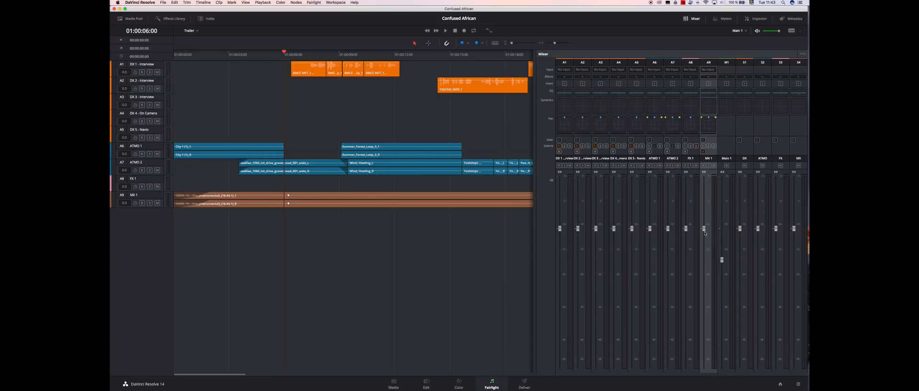
{"action": "mouse_move", "coordinate": [795, 229]}
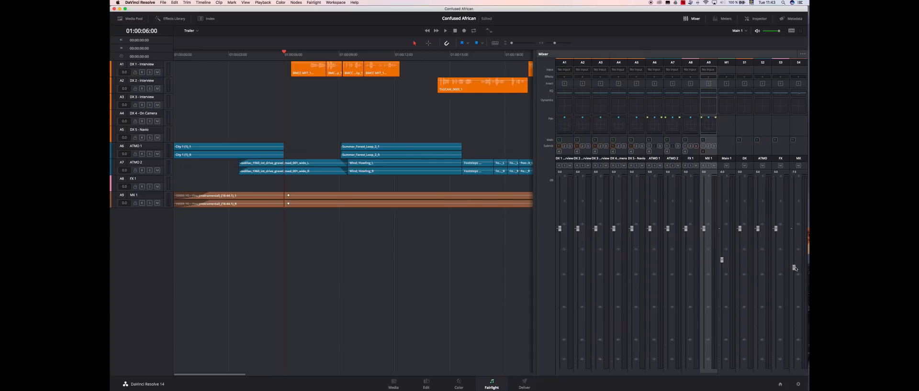
{"action": "mouse_move", "coordinate": [794, 279]}
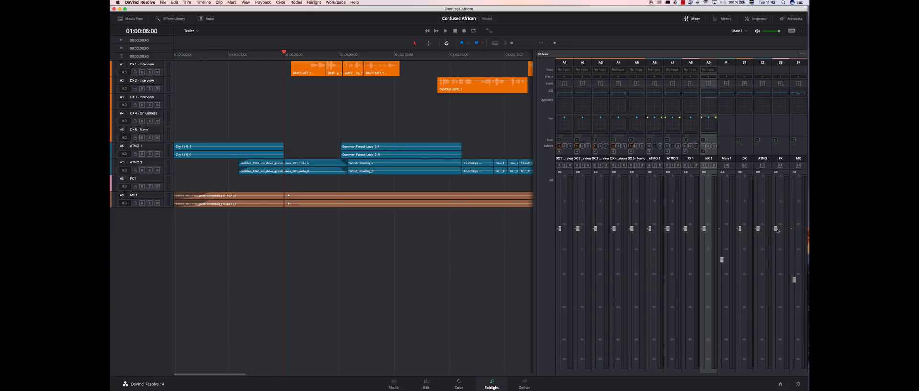
- Lower the FX and ATMO submix faders
{"action": "left_click_drag", "start_coordinate": [777, 228], "coordinate": [778, 276]}
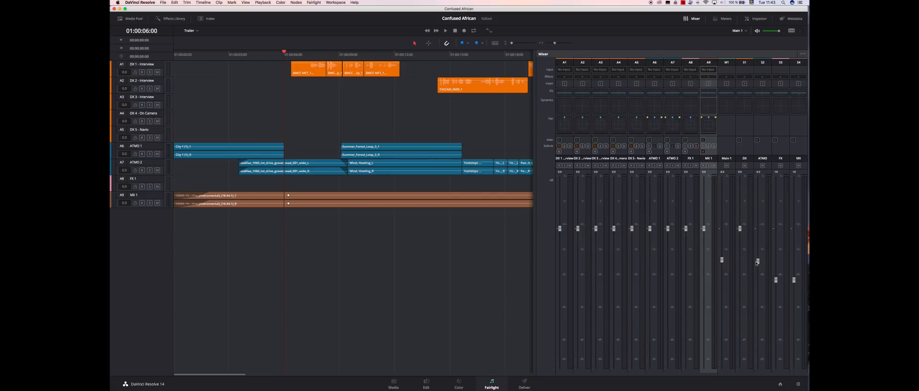
{"action": "left_click_drag", "start_coordinate": [757, 261], "coordinate": [757, 281]}
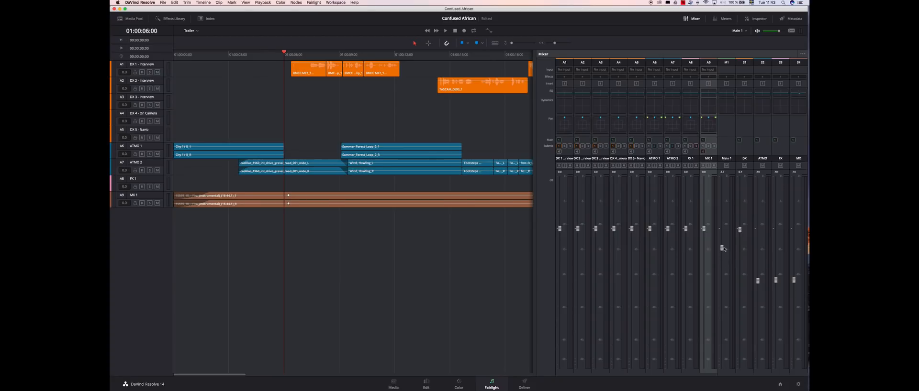
{"action": "mouse_move", "coordinate": [723, 240]}
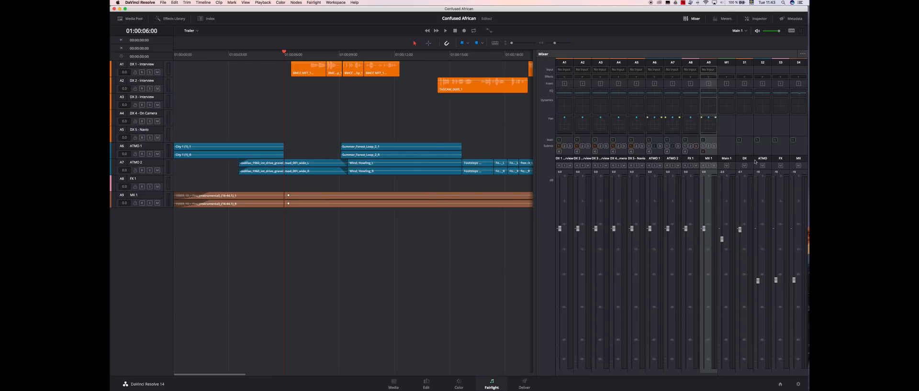
{"action": "mouse_move", "coordinate": [645, 346]}
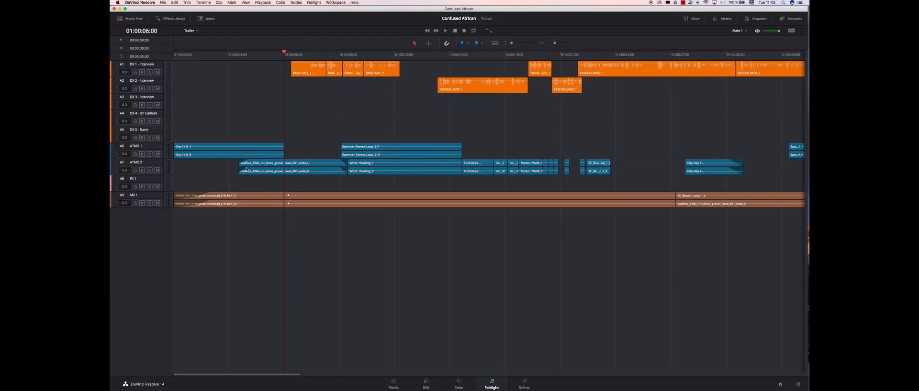
{"action": "mouse_move", "coordinate": [141, 180]}
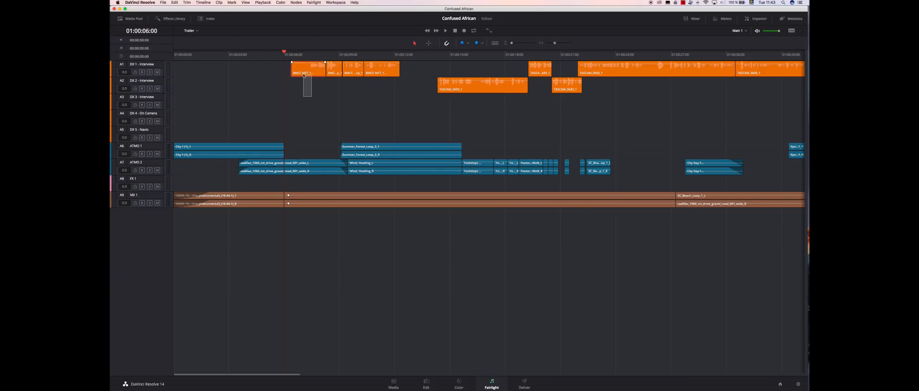
- Hide the mixer to widen the timeline and switch to the Edit page
{"action": "left_click", "coordinate": [693, 18]}
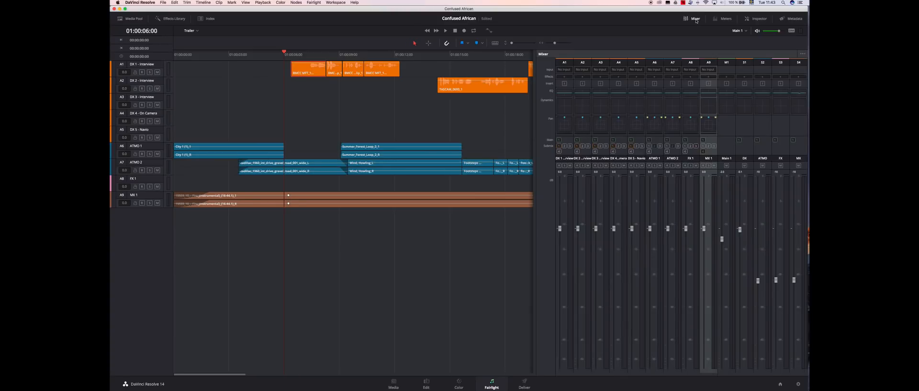
{"action": "left_click", "coordinate": [692, 18]}
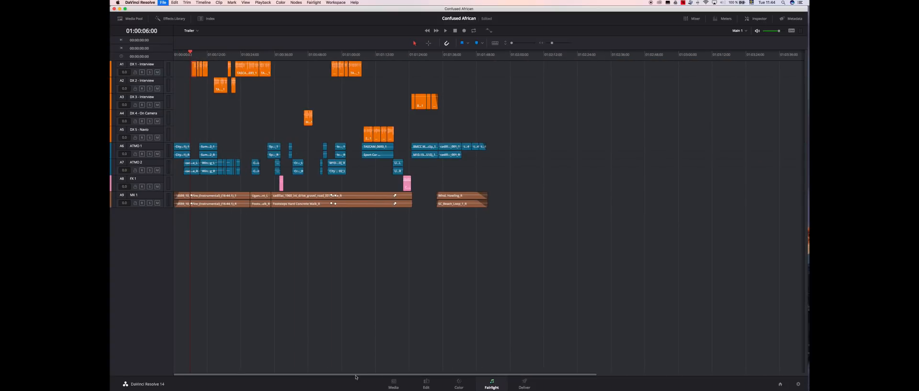
{"action": "left_click", "coordinate": [426, 384]}
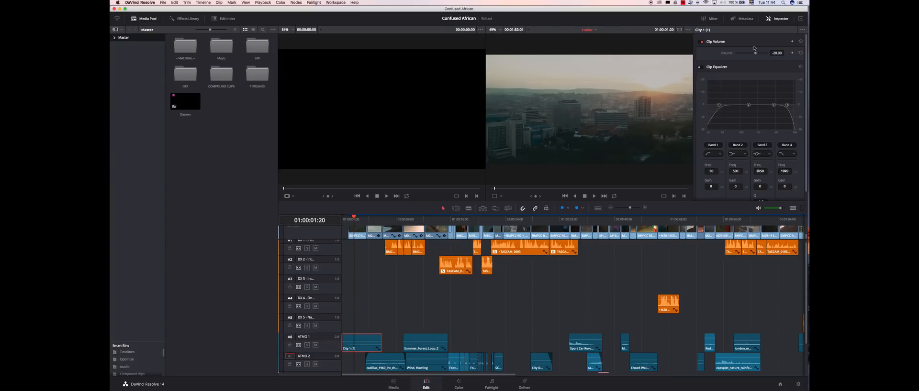
- Paste City 1's clip volume onto the selected clips with Audio Volume ticked
{"action": "left_click", "coordinate": [775, 53]}
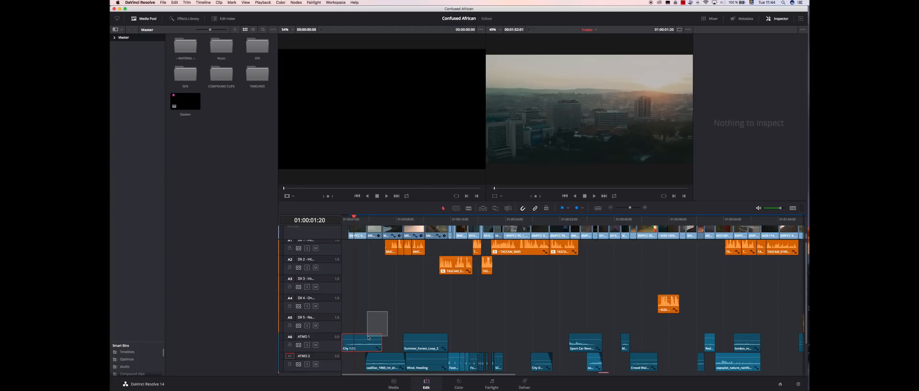
{"action": "left_click", "coordinate": [361, 350]}
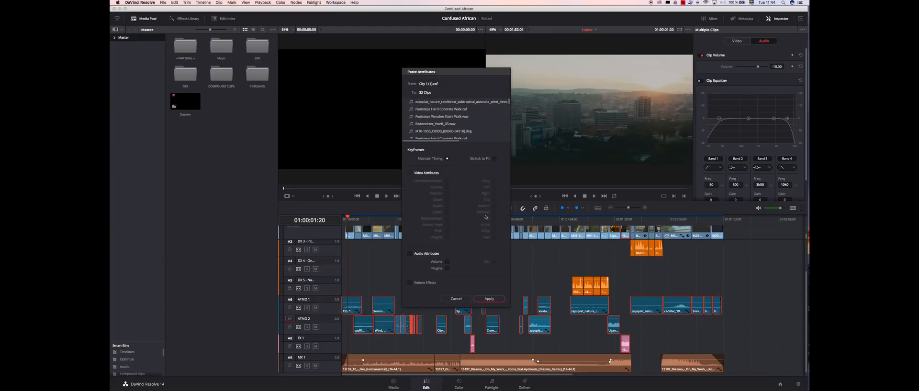
{"action": "left_click", "coordinate": [409, 254]}
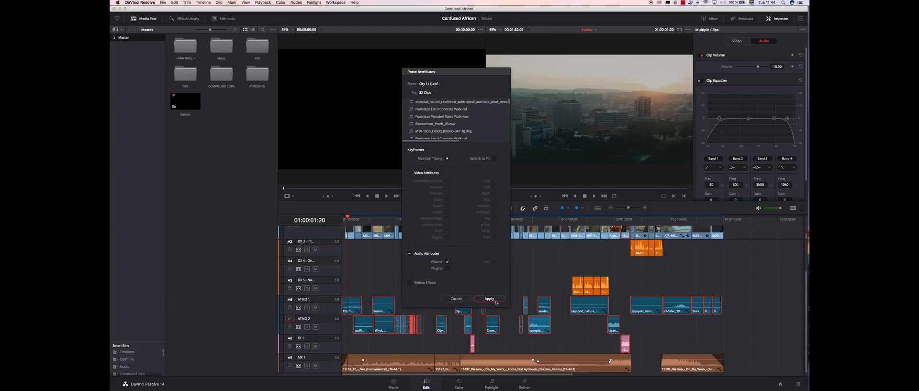